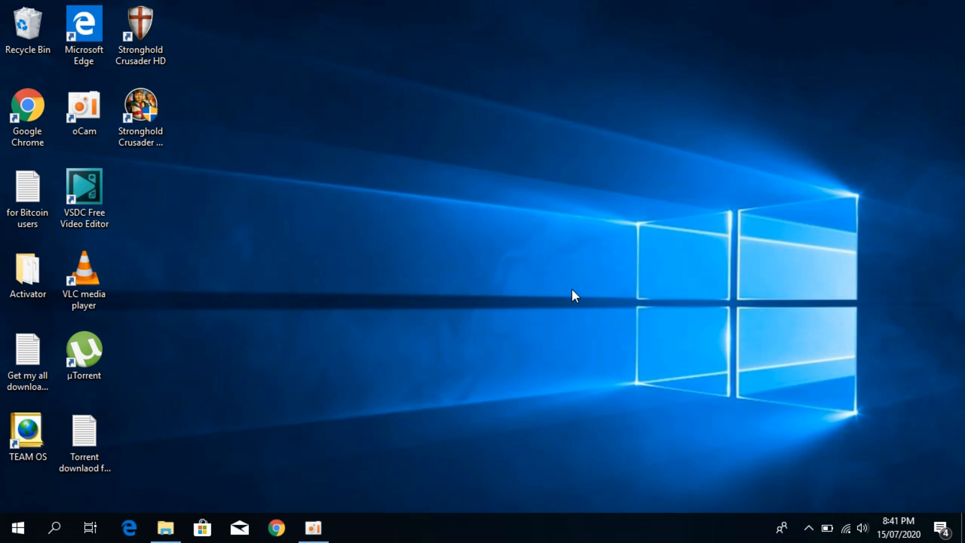
pyautogui.moveTo(241, 464)
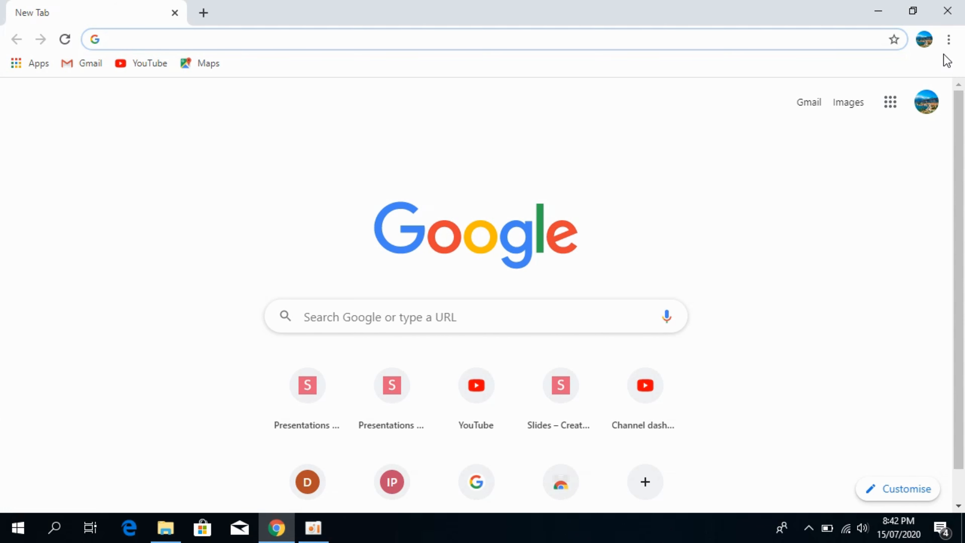
# Step: Bring up Chrome's main three-dot menu from the new tab
pyautogui.click(948, 39)
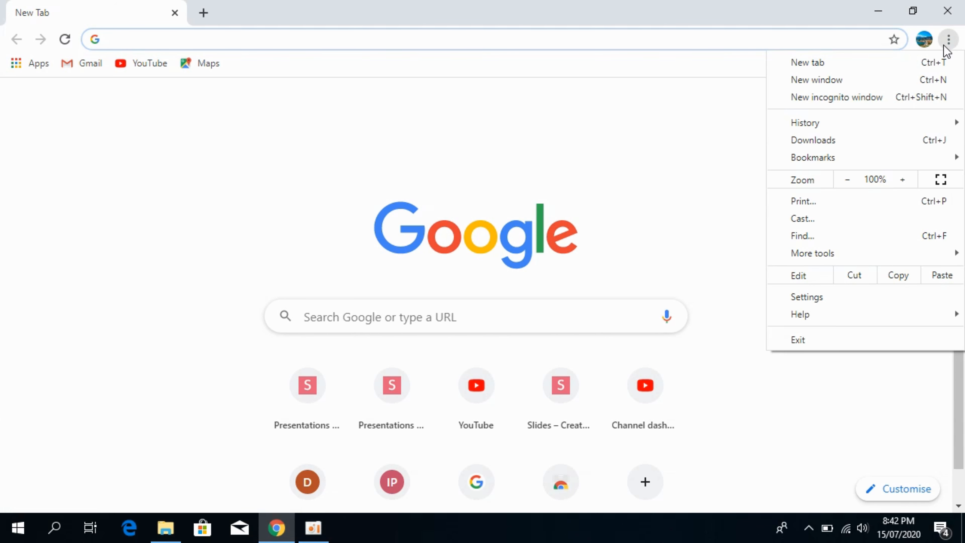
pyautogui.moveTo(854, 275)
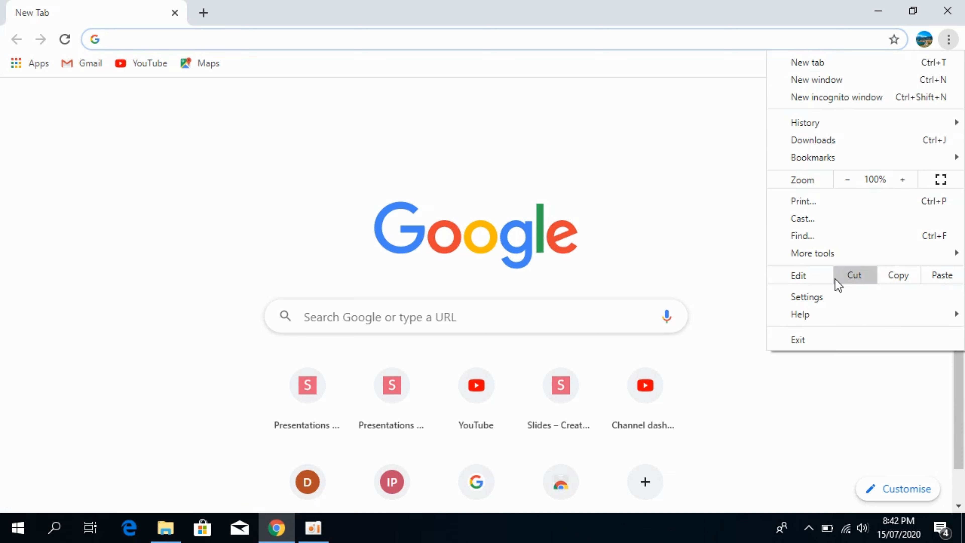
# Step: Go to Settings > Privacy and security and reach the site Permissions list
pyautogui.click(806, 296)
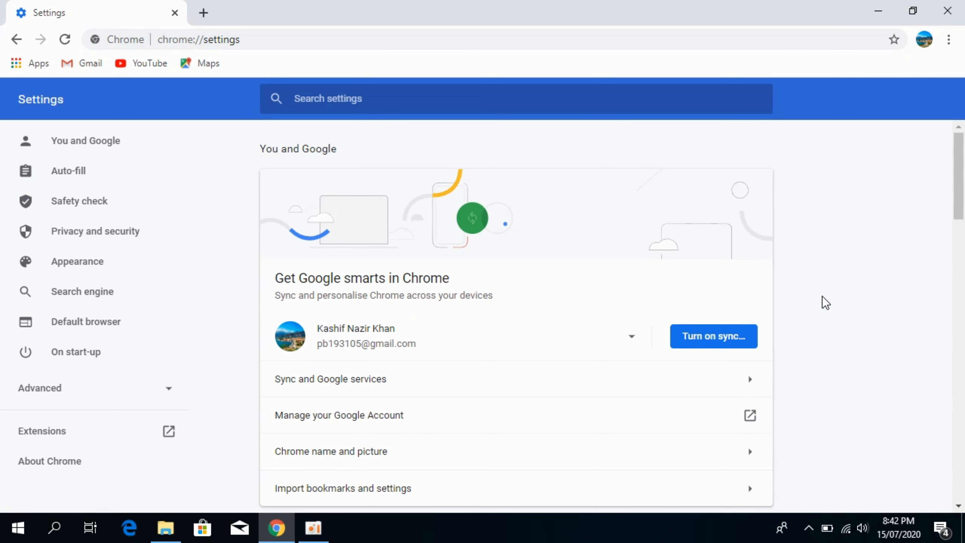
pyautogui.moveTo(104, 247)
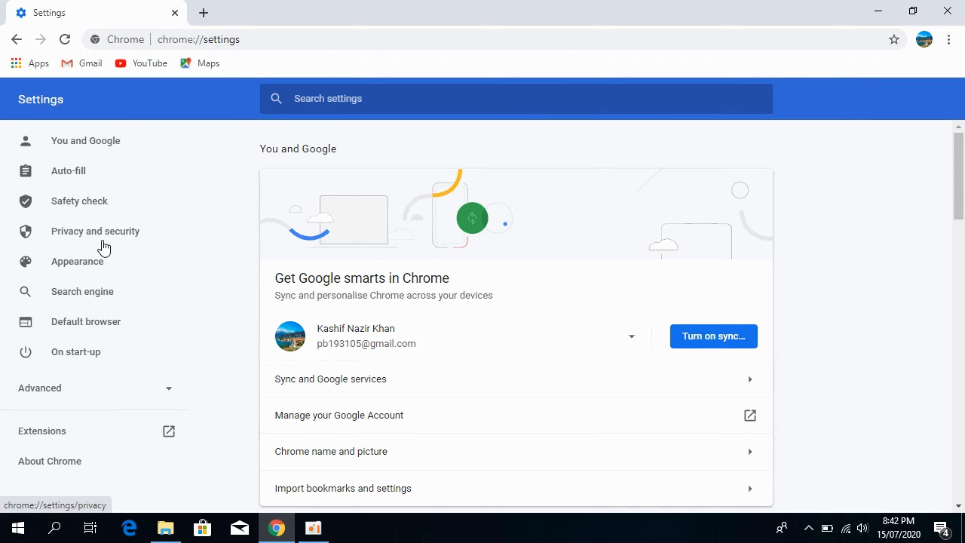
pyautogui.click(95, 231)
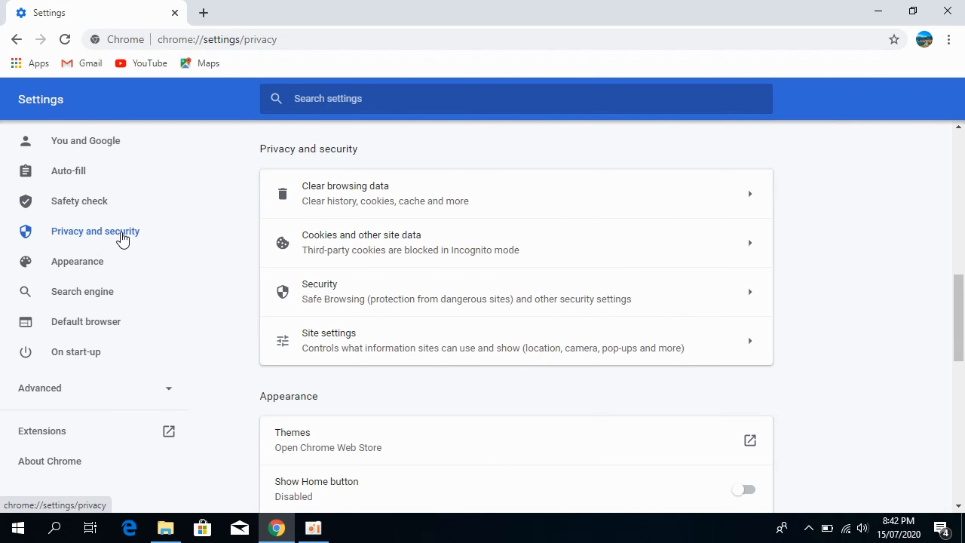
pyautogui.moveTo(390, 340)
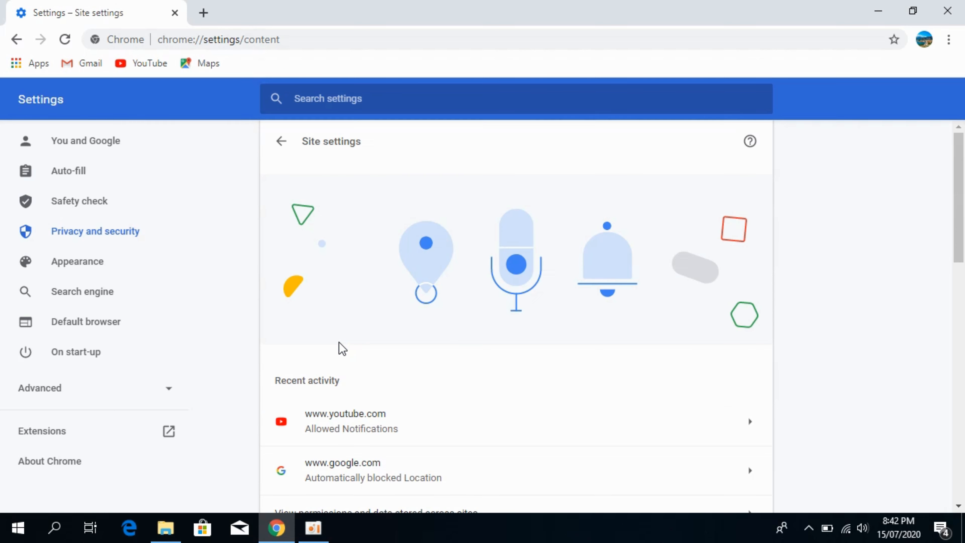
pyautogui.scroll(-3)
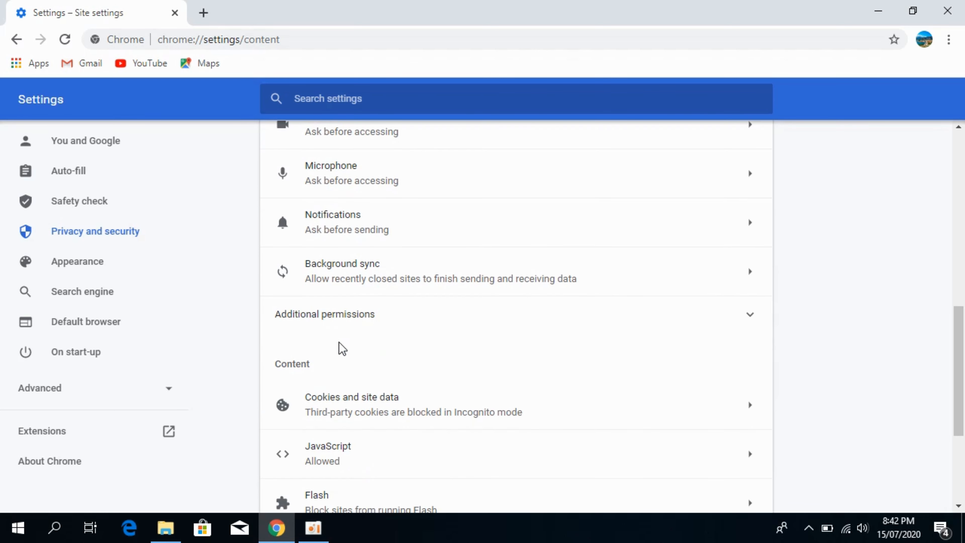
pyautogui.scroll(3)
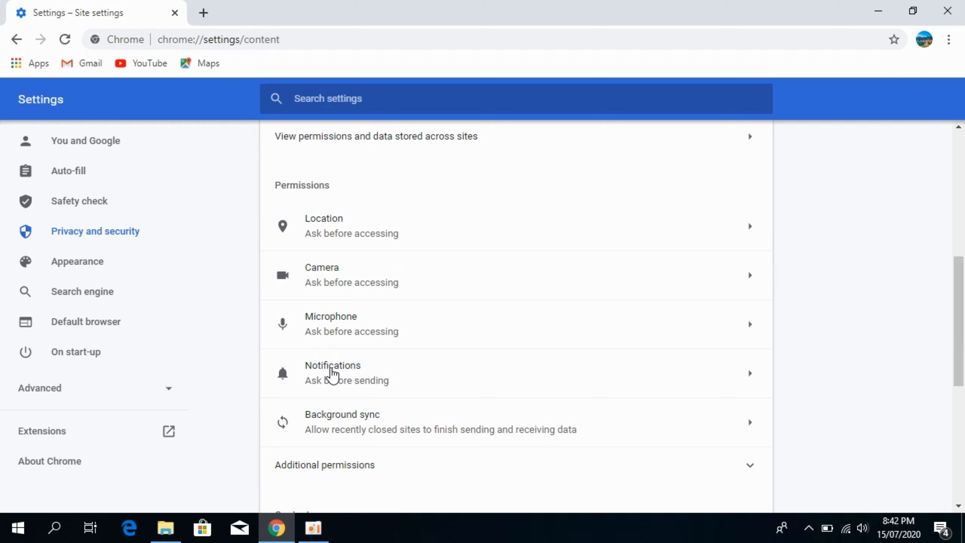
pyautogui.moveTo(348, 370)
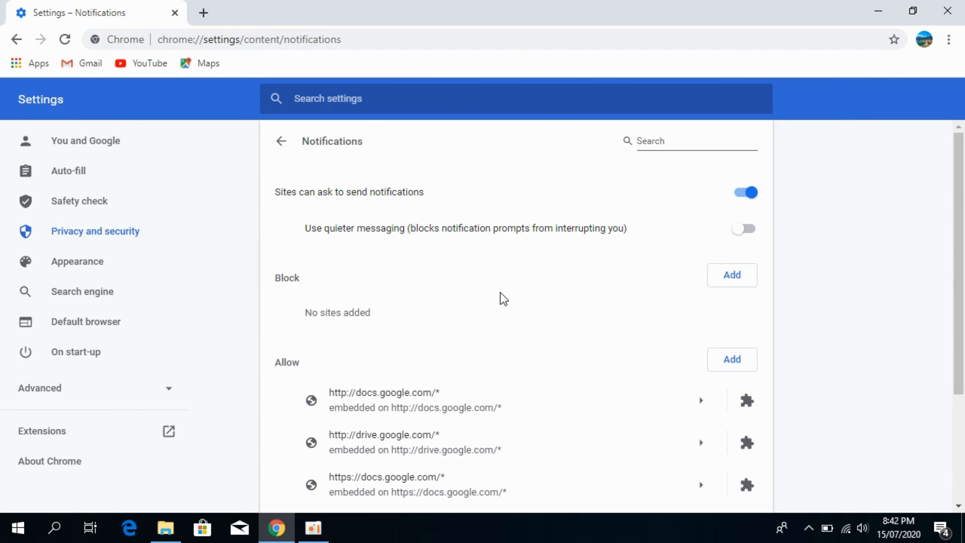
pyautogui.moveTo(285, 359)
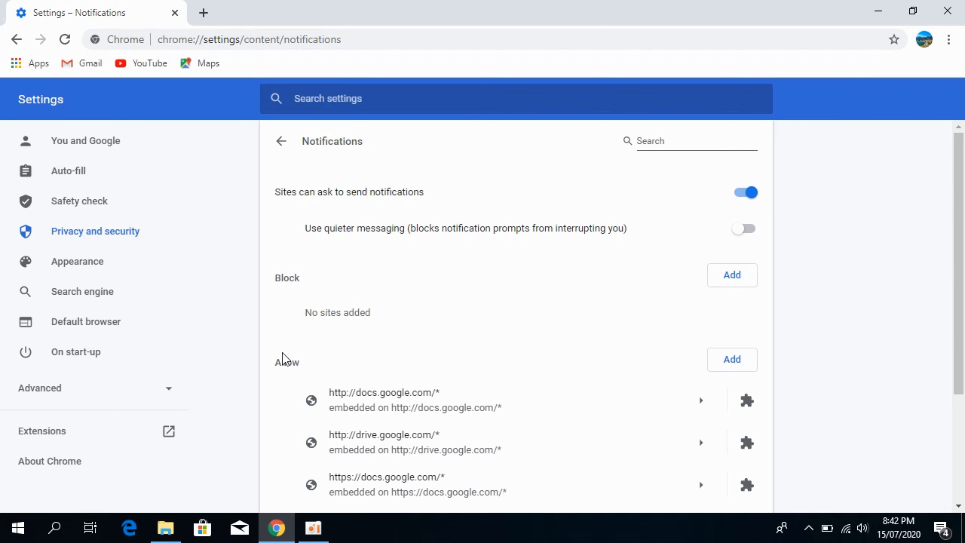
pyautogui.moveTo(485, 317)
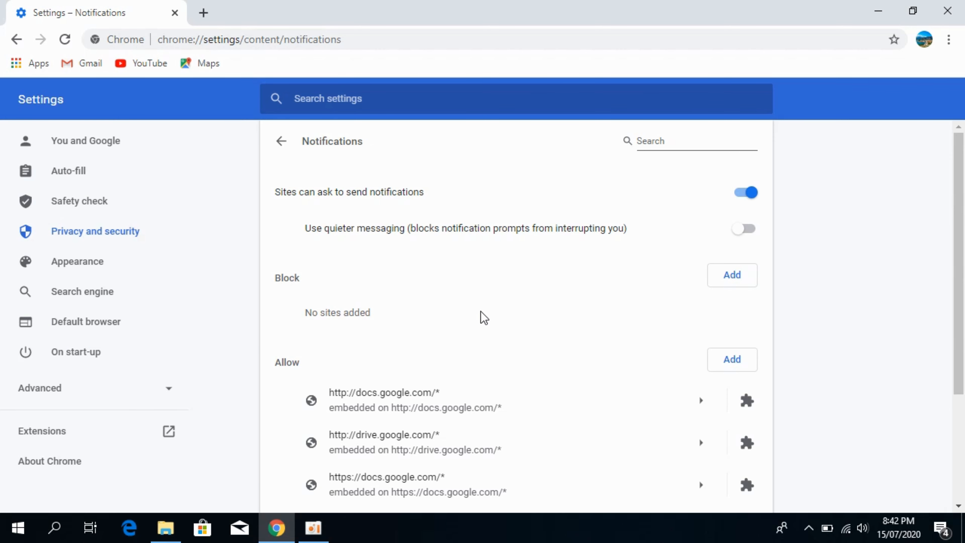
# Step: Reveal the full Allow list of notification sites, including the YouTube entry
pyautogui.scroll(-3)
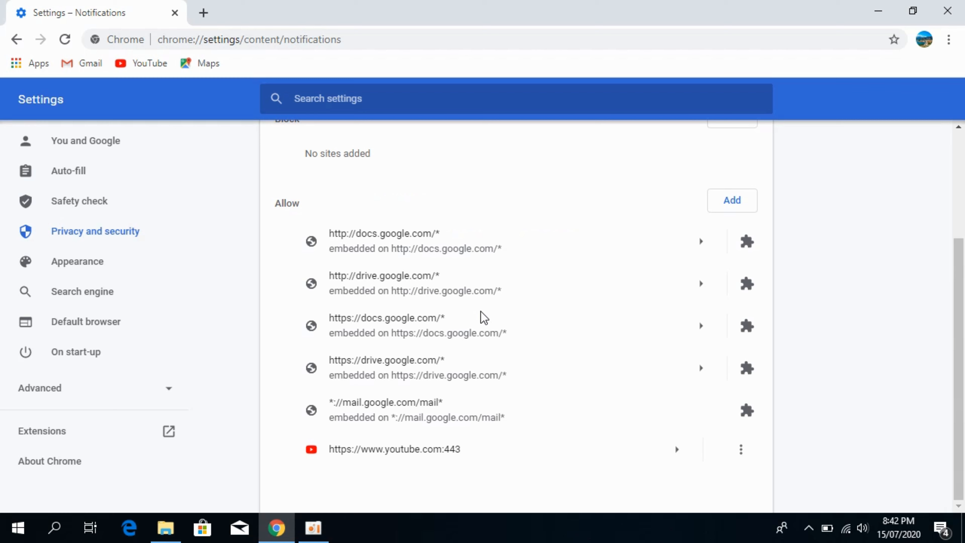
pyautogui.moveTo(614, 229)
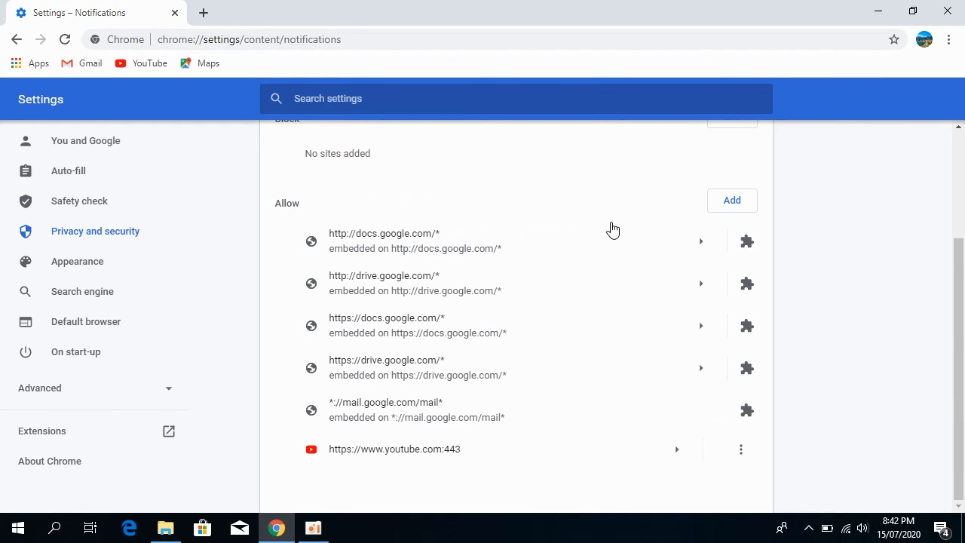
pyautogui.moveTo(457, 234)
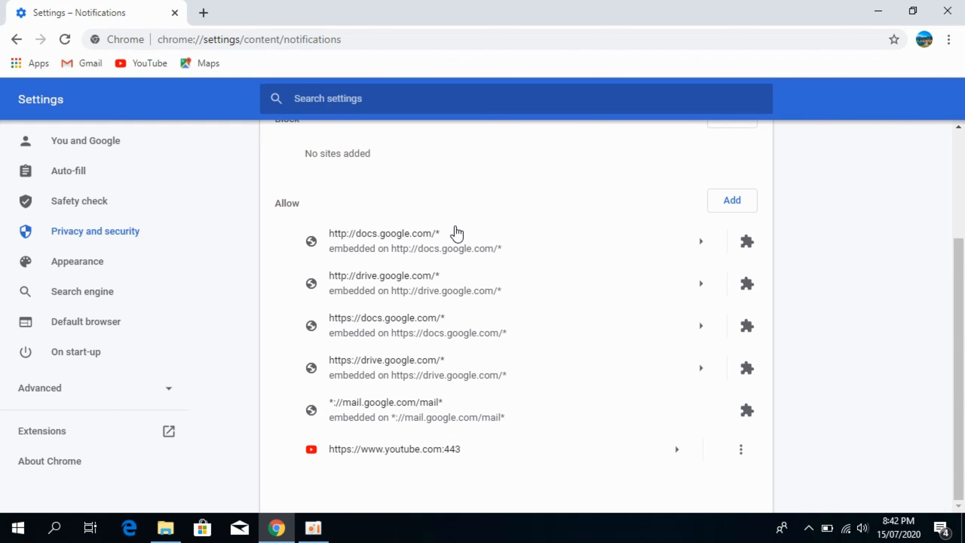
pyautogui.moveTo(416, 291)
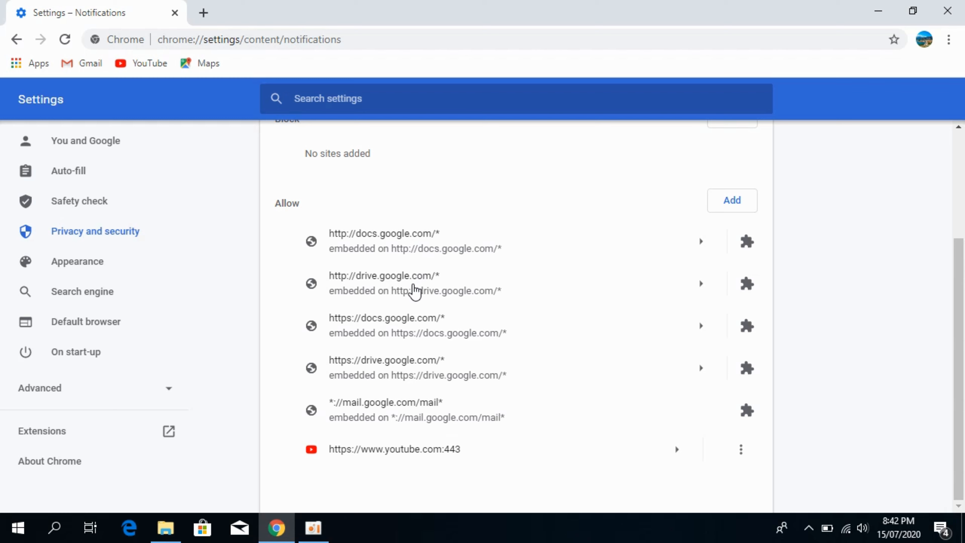
pyautogui.moveTo(554, 410)
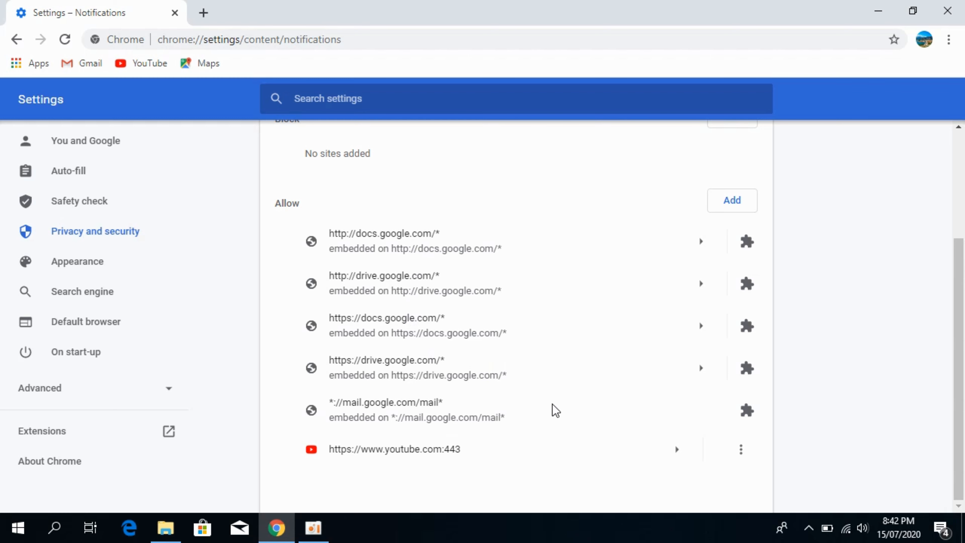
pyautogui.moveTo(497, 468)
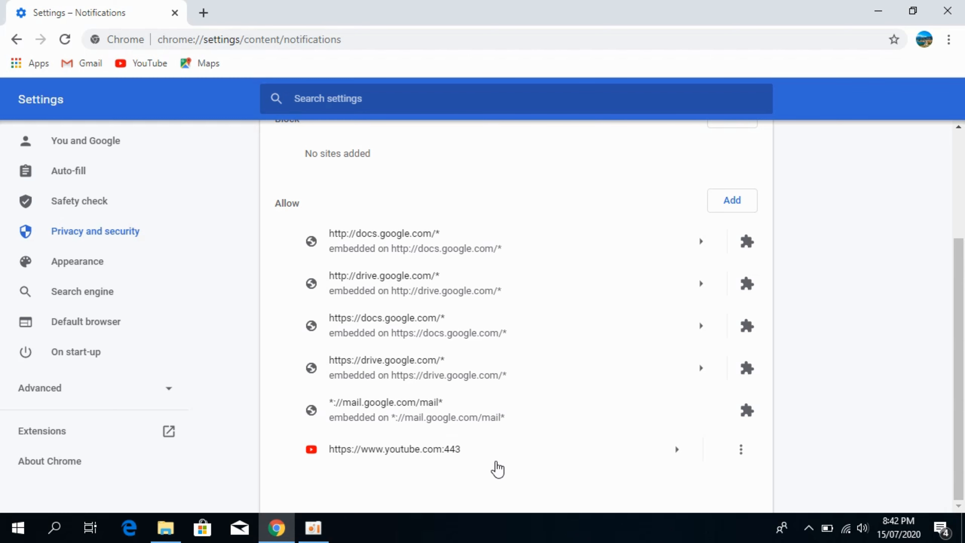
pyautogui.moveTo(508, 424)
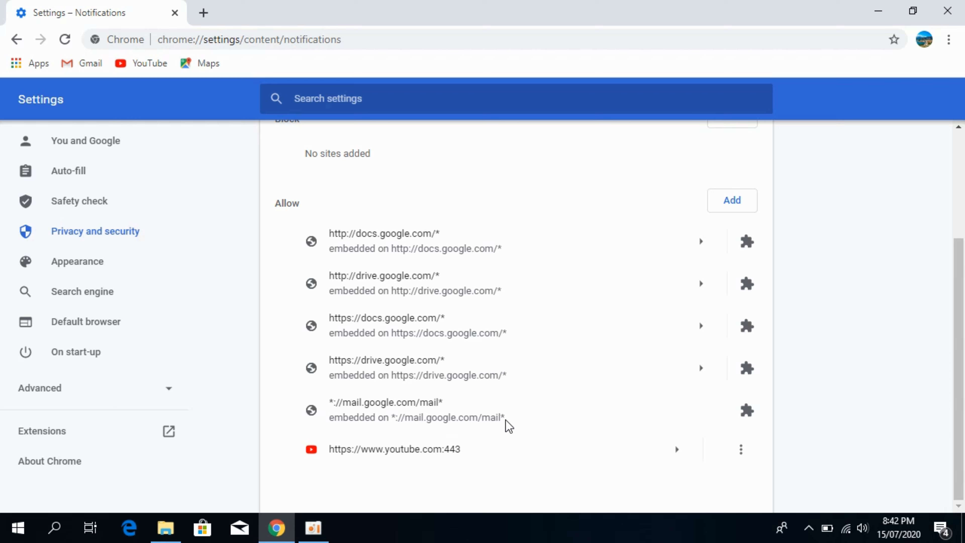
pyautogui.moveTo(781, 456)
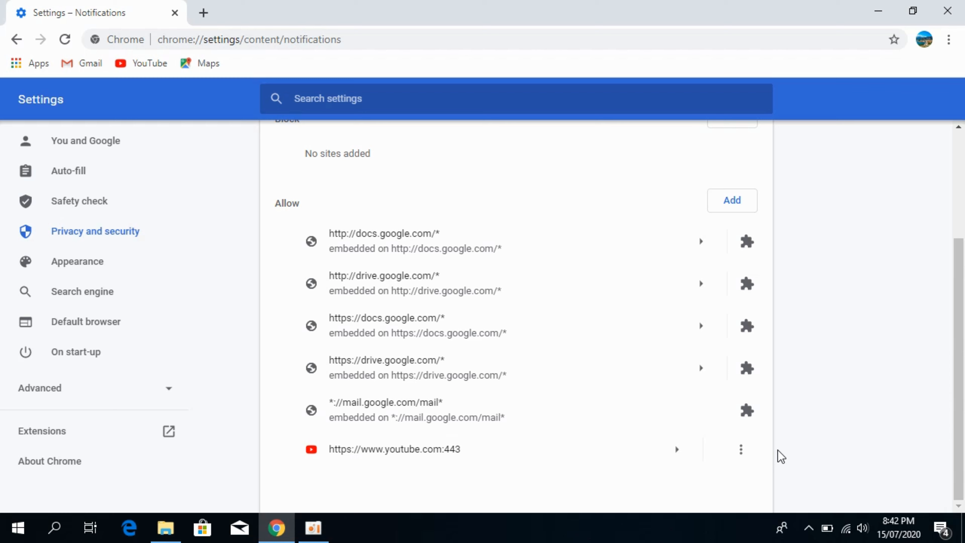
pyautogui.moveTo(408, 462)
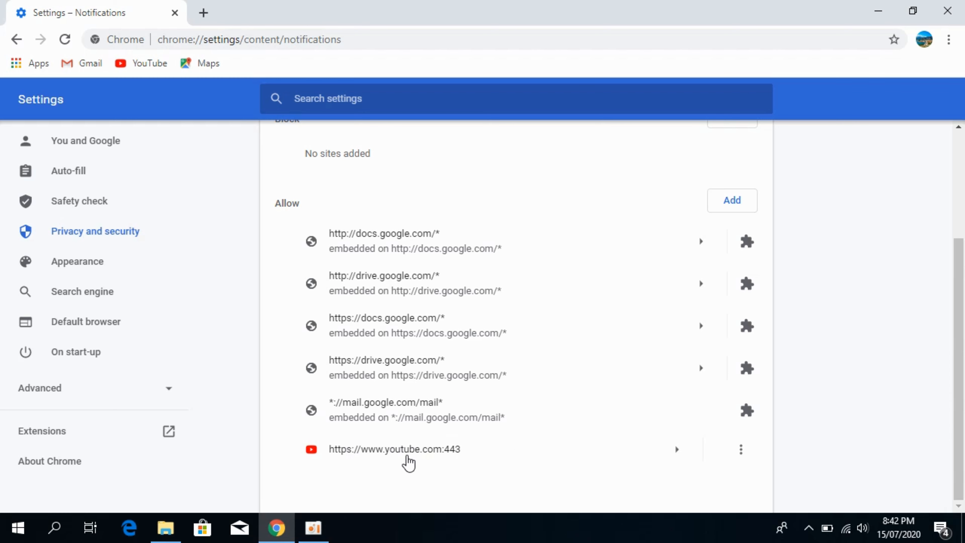
pyautogui.moveTo(748, 463)
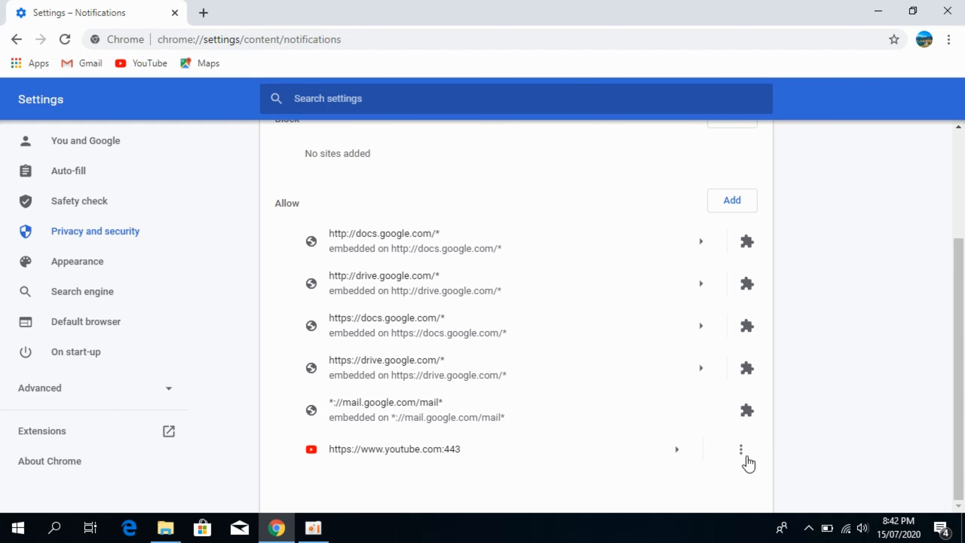
# Step: Move the YouTube entry from Allow to Block, then remove it so the Block list is empty
pyautogui.click(740, 449)
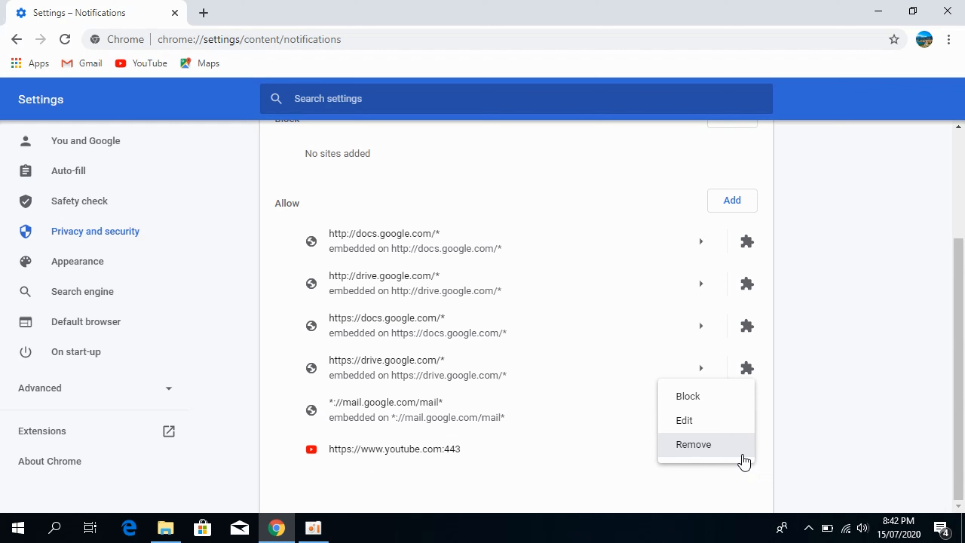
pyautogui.moveTo(716, 401)
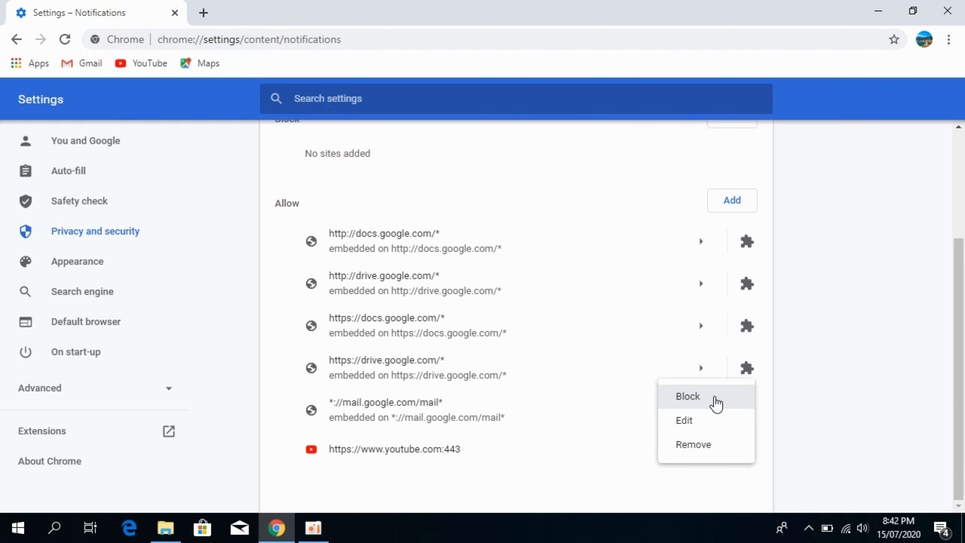
pyautogui.click(688, 396)
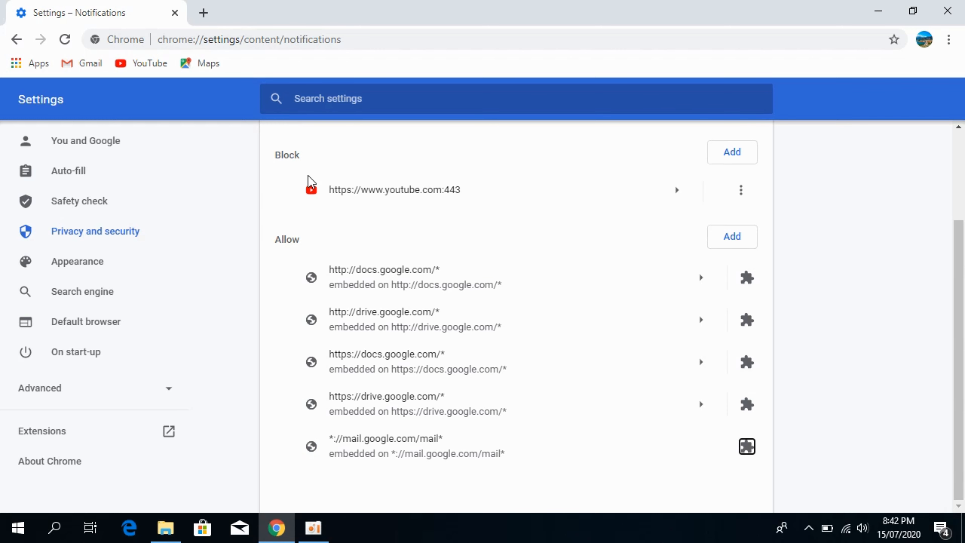
pyautogui.scroll(3)
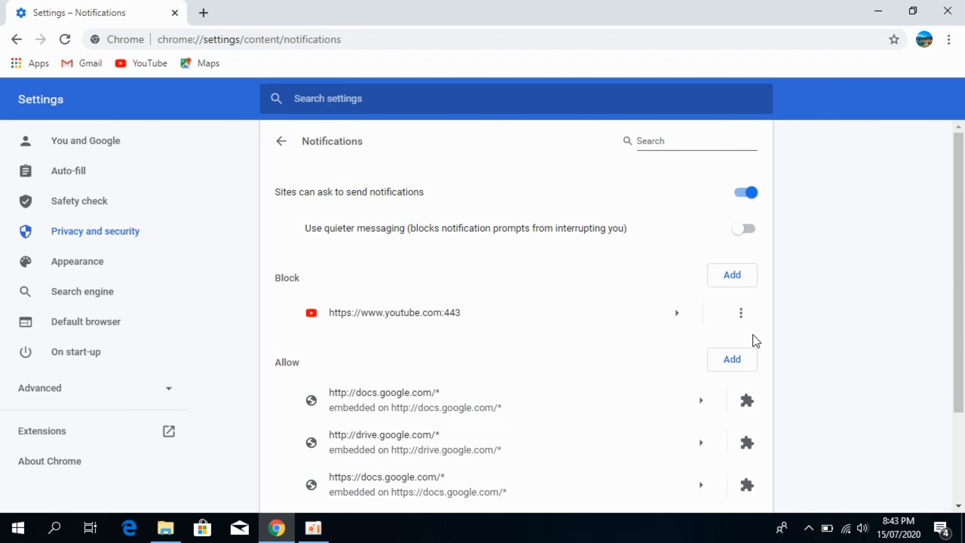
pyautogui.click(741, 313)
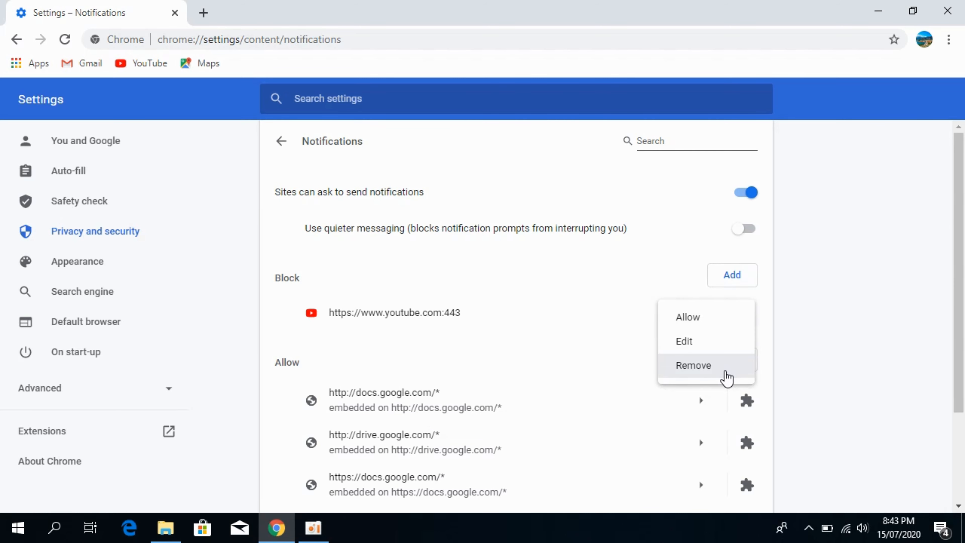
pyautogui.click(693, 365)
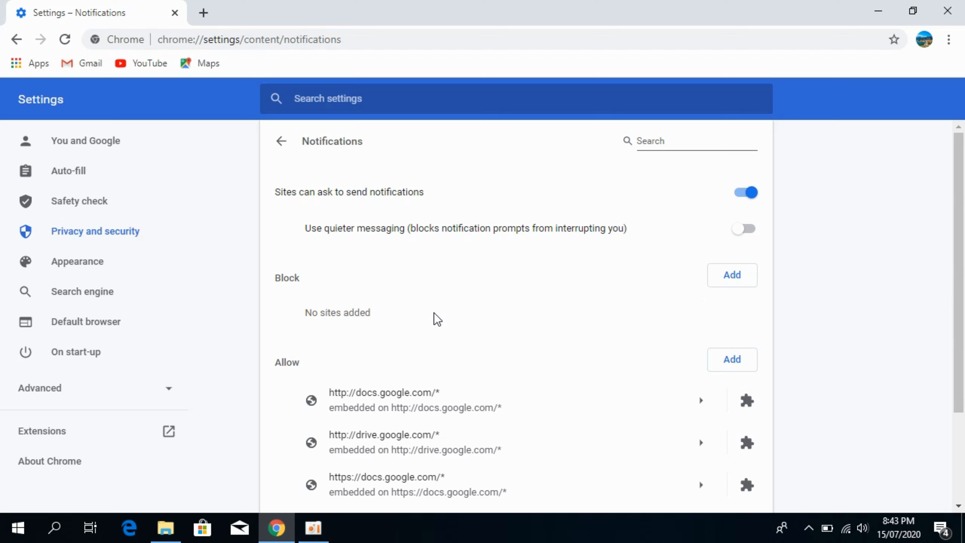
pyautogui.scroll(-3)
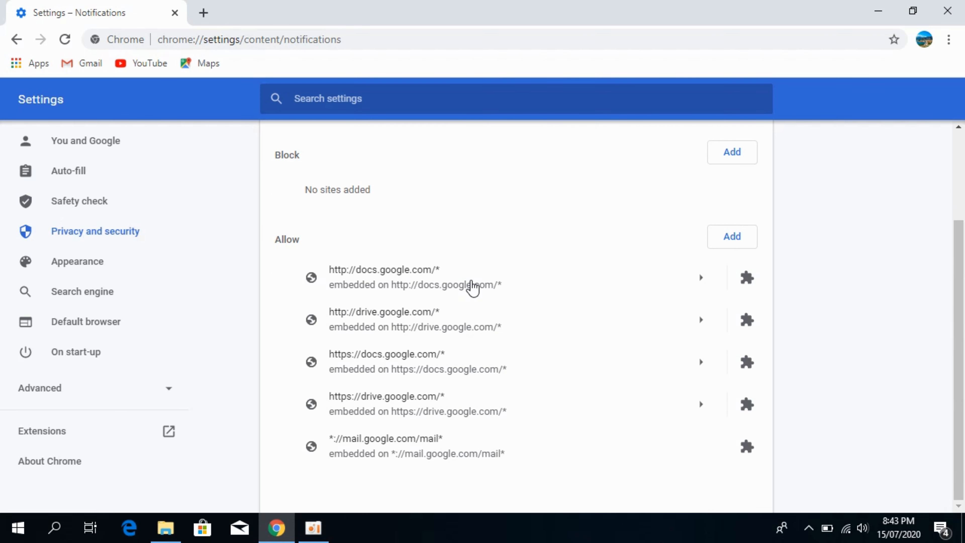
pyautogui.moveTo(473, 473)
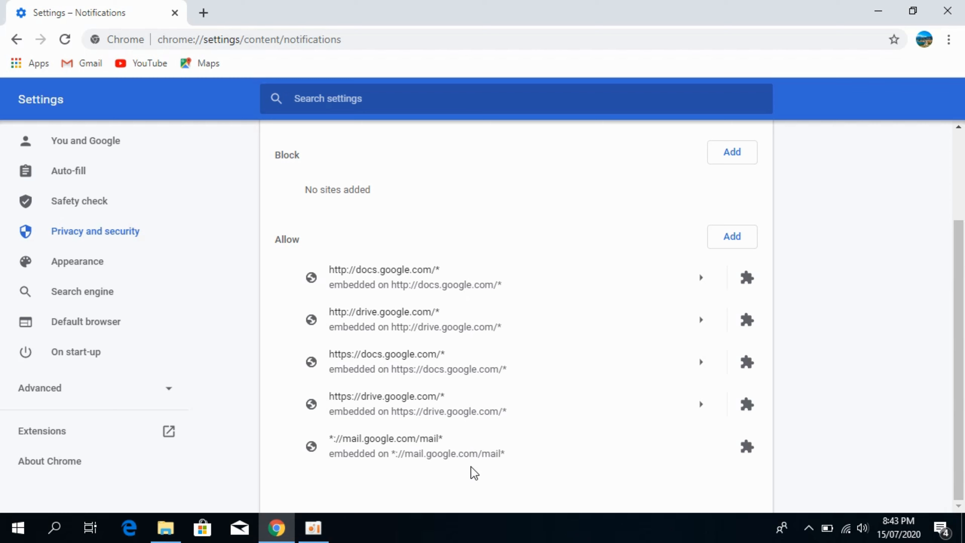
pyautogui.scroll(3)
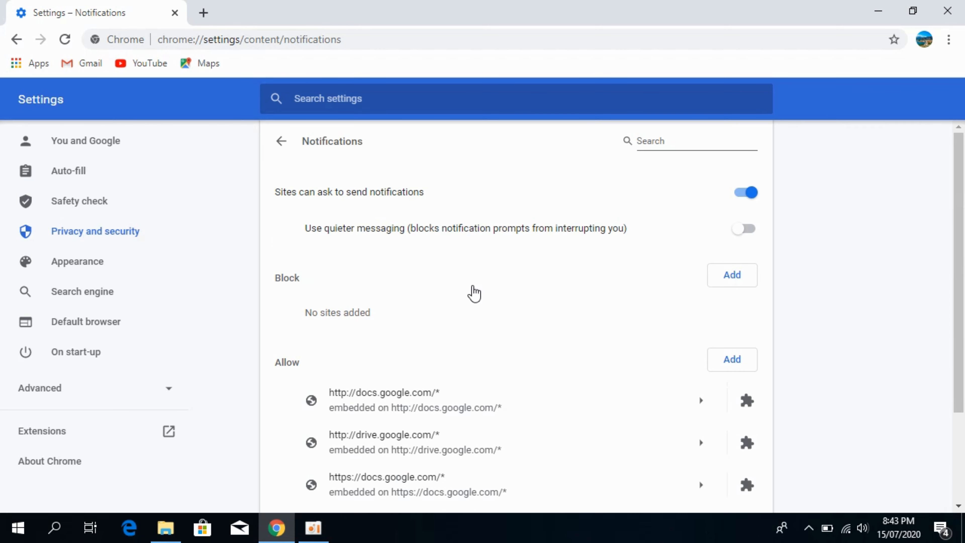